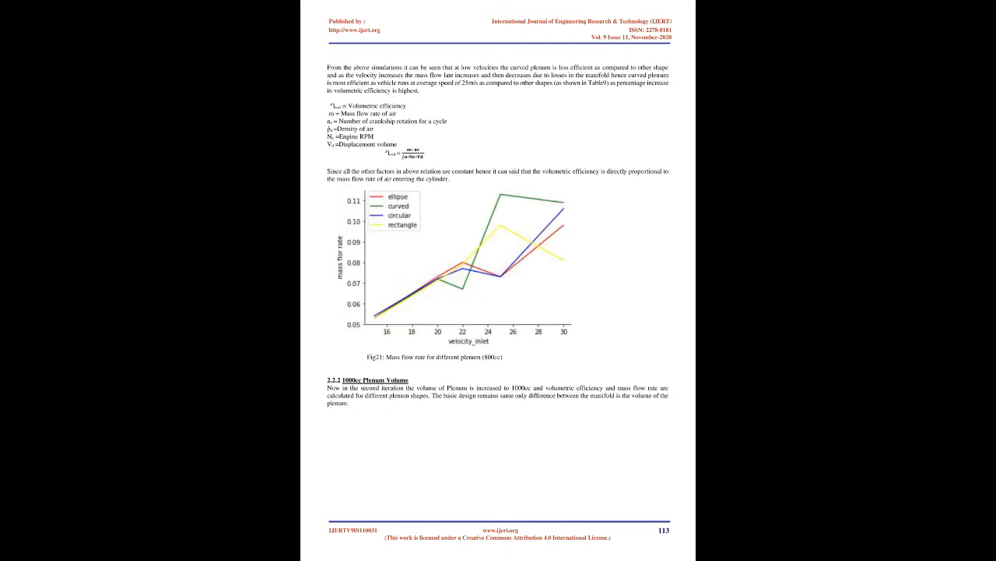
scroll("down", 3)
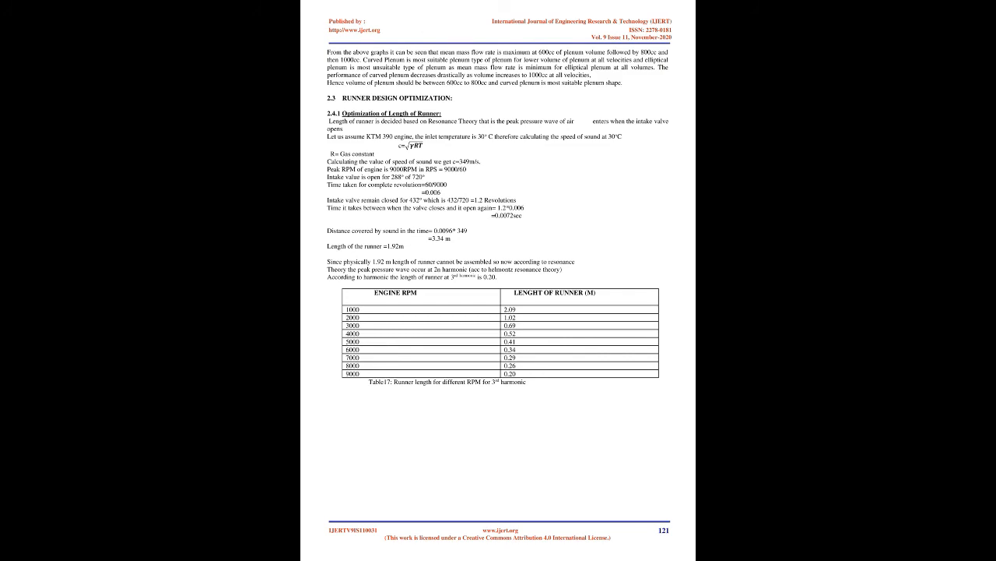
scroll("down", 3)
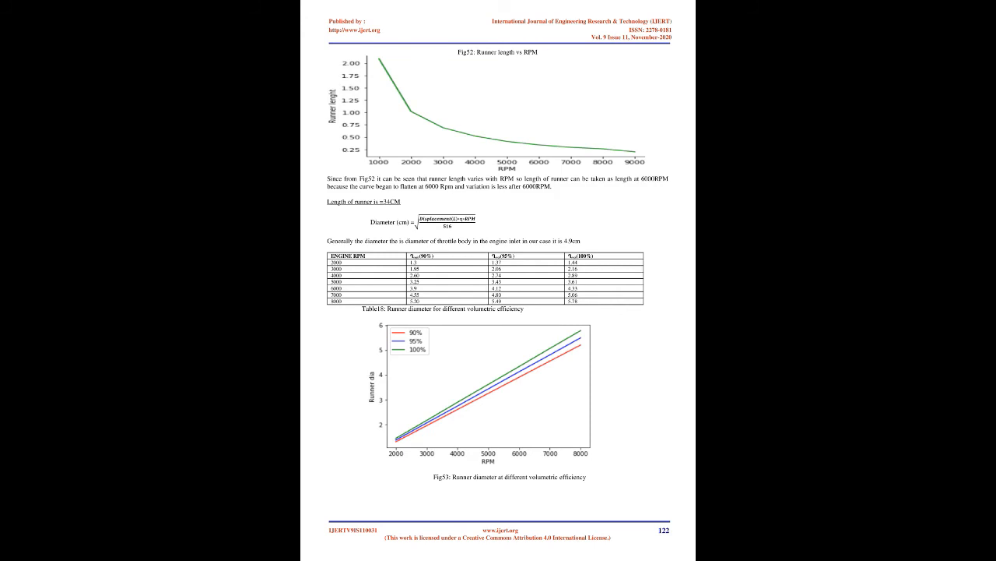
scroll("down", 3)
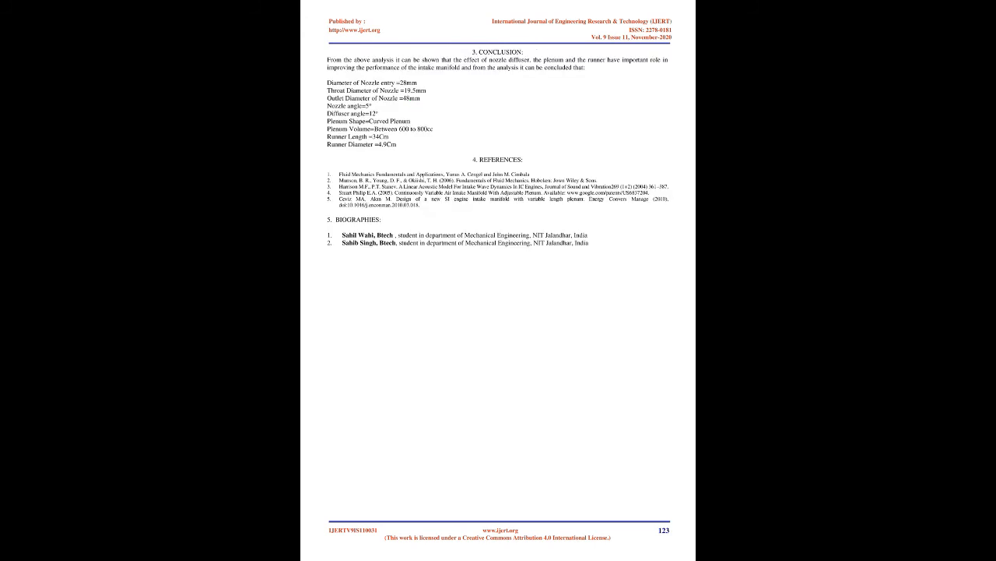